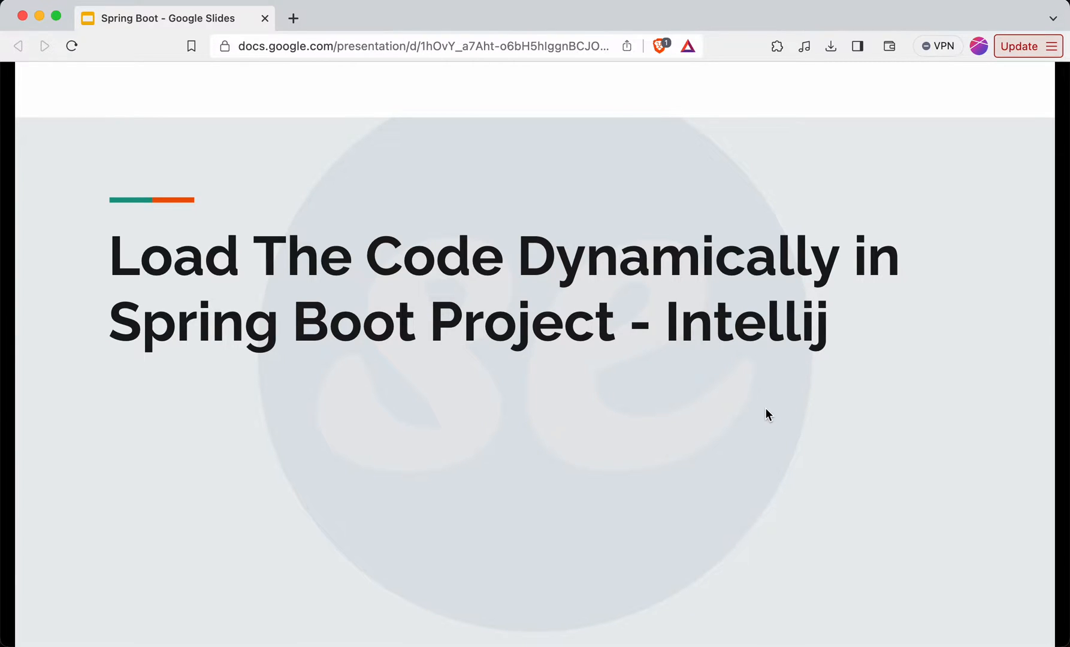
{"action": "mouse_move", "coordinate": [631, 298]}
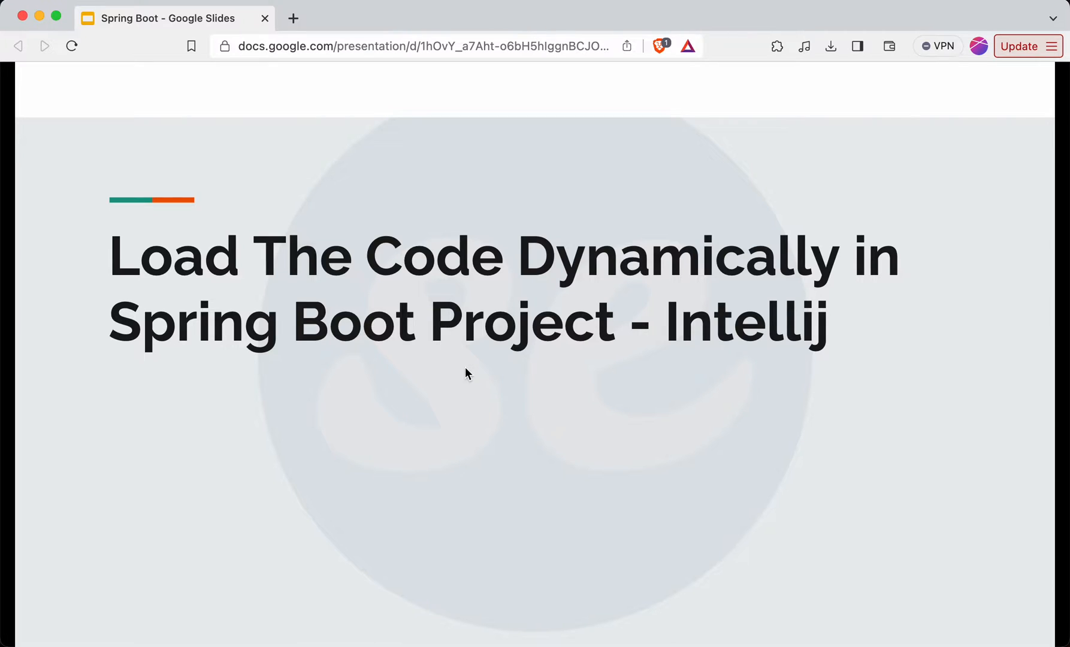
{"action": "mouse_move", "coordinate": [687, 365]}
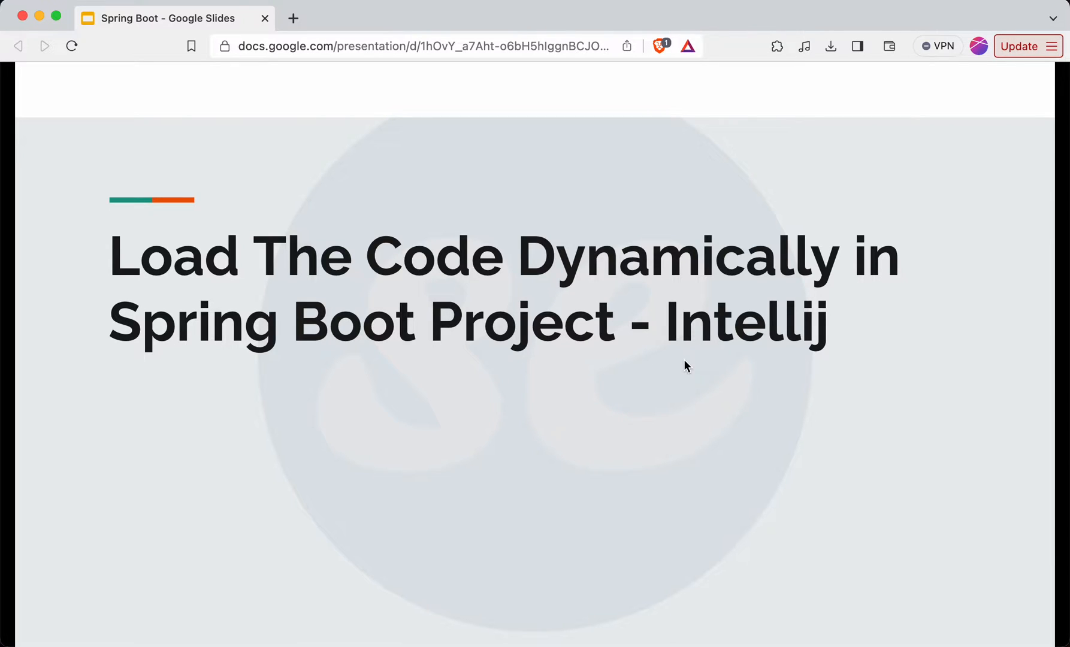
{"action": "mouse_move", "coordinate": [787, 348]}
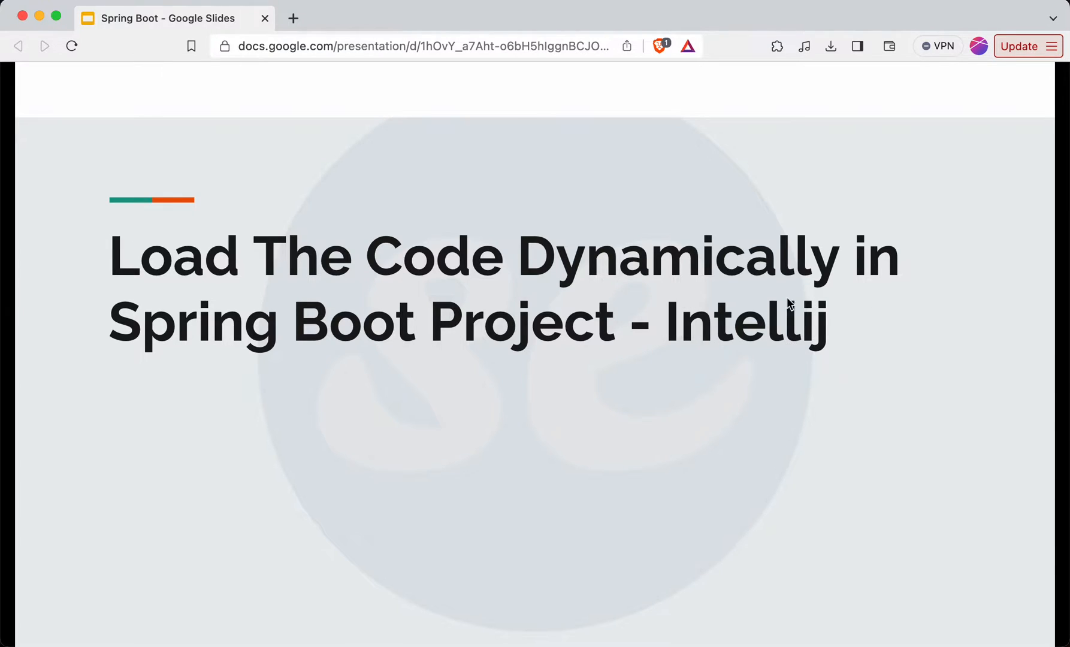
{"action": "mouse_move", "coordinate": [711, 391]}
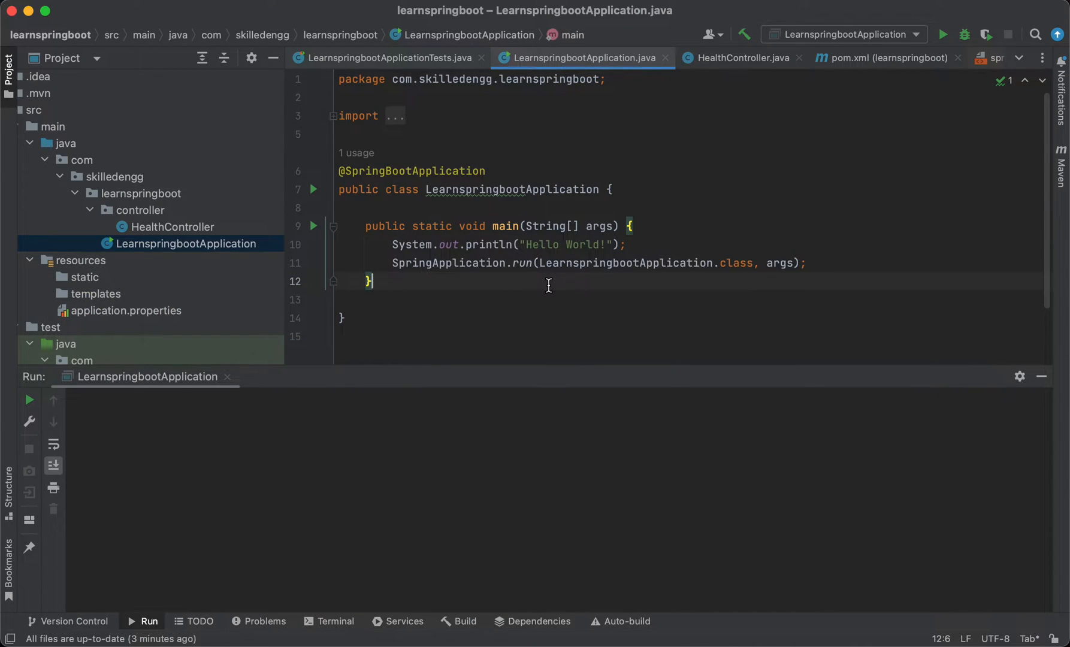
{"action": "mouse_move", "coordinate": [512, 180]}
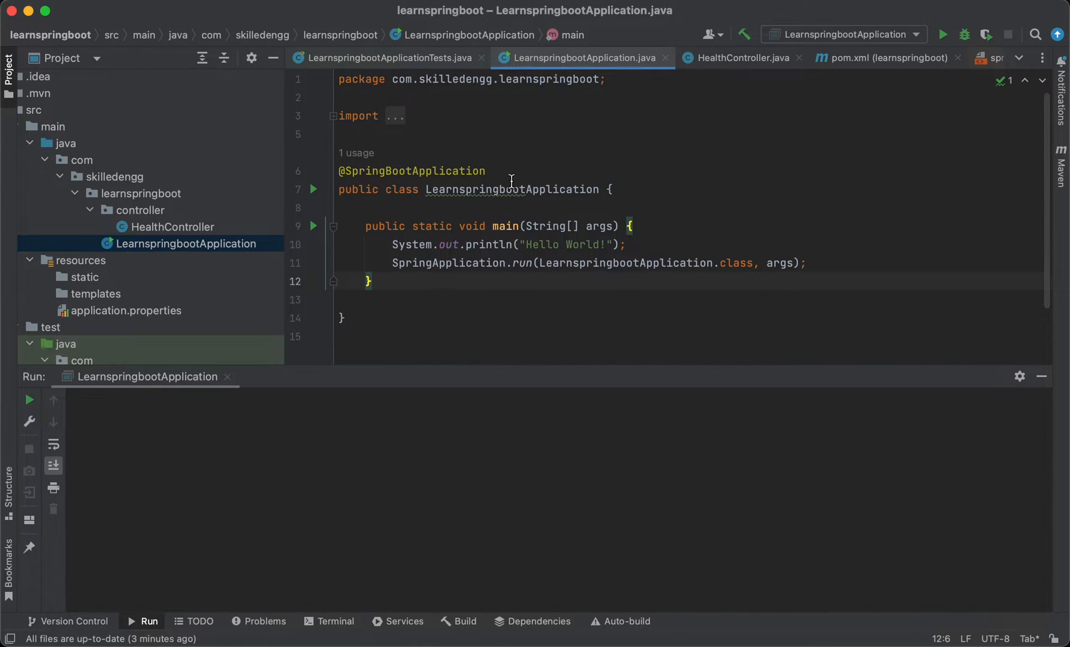
{"action": "mouse_move", "coordinate": [208, 237]}
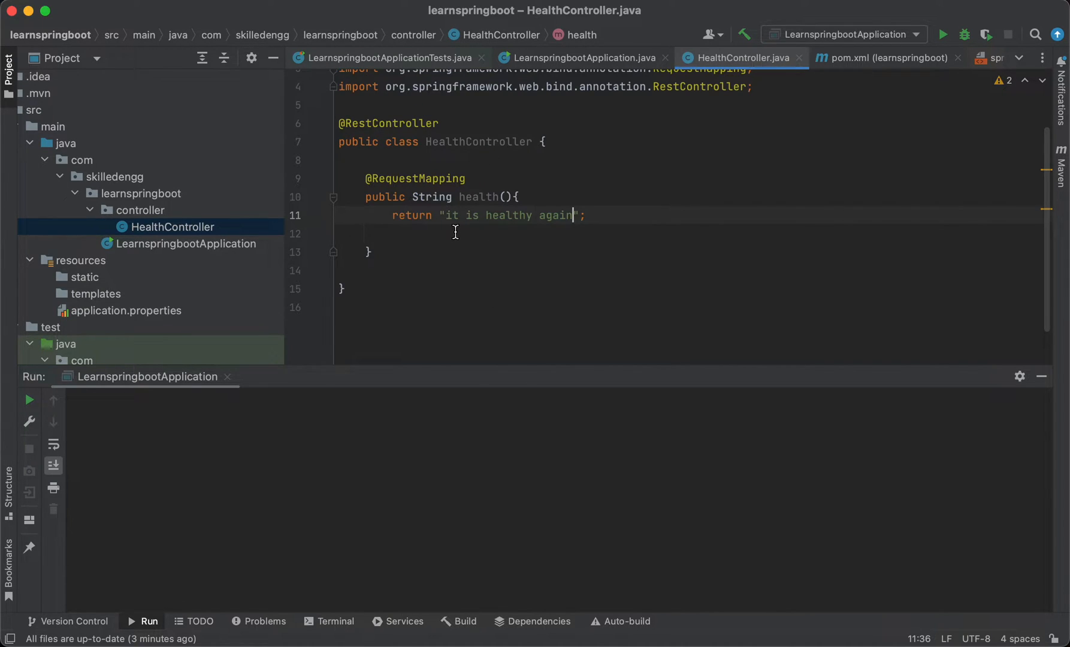
{"action": "mouse_move", "coordinate": [494, 271]}
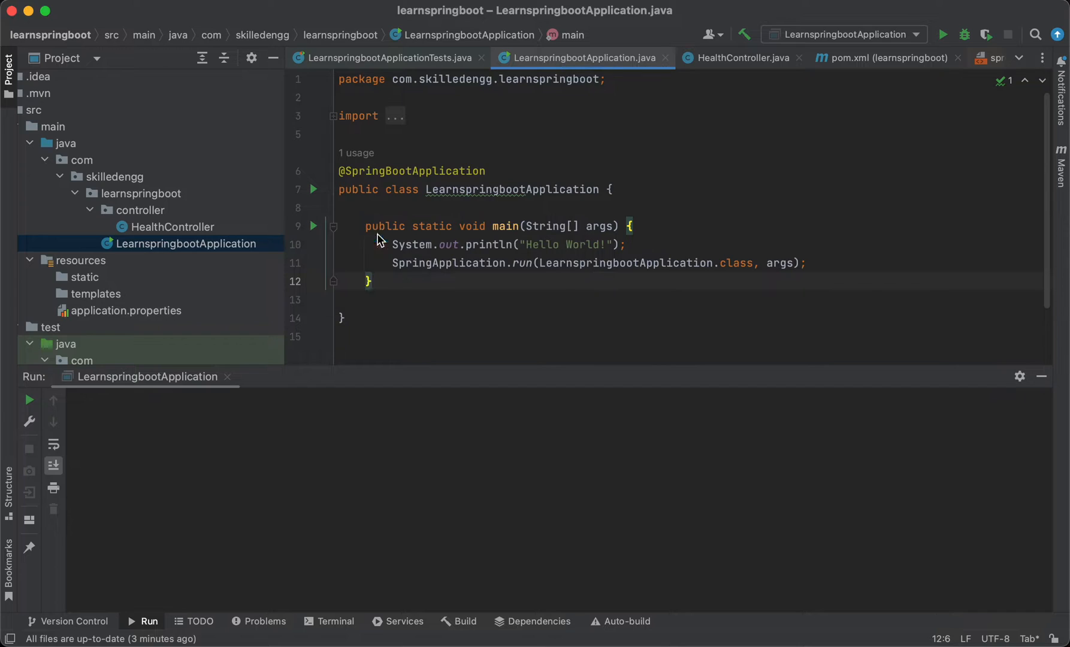
{"action": "mouse_move", "coordinate": [562, 265]}
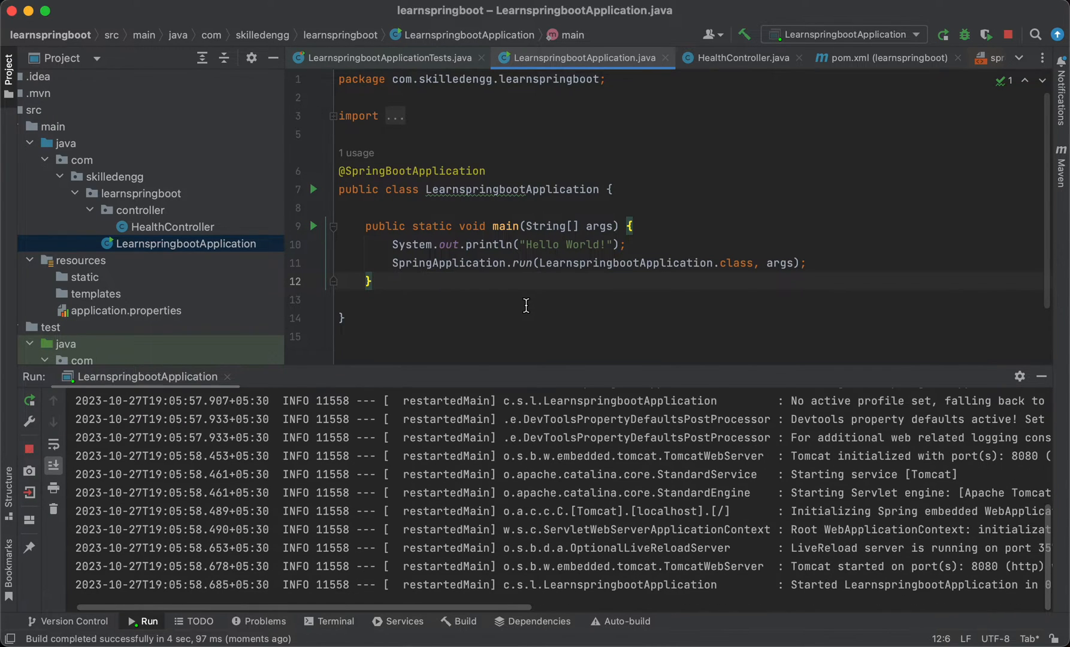
Bring the HealthController.java source into view after the app has started
{"action": "left_click", "coordinate": [737, 57]}
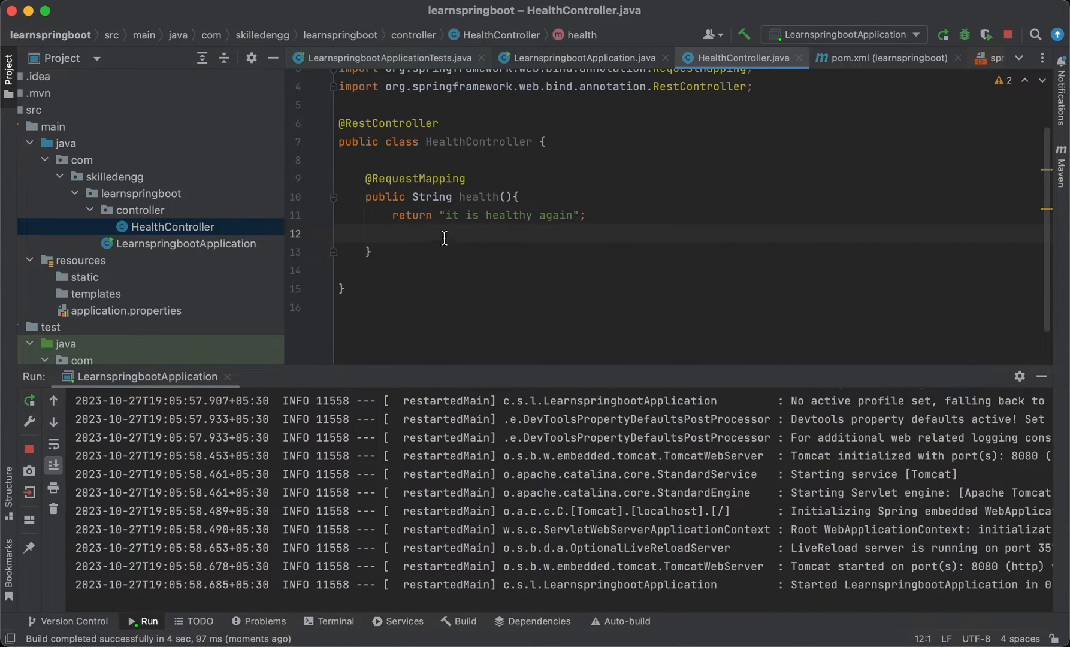
{"action": "mouse_move", "coordinate": [478, 216]}
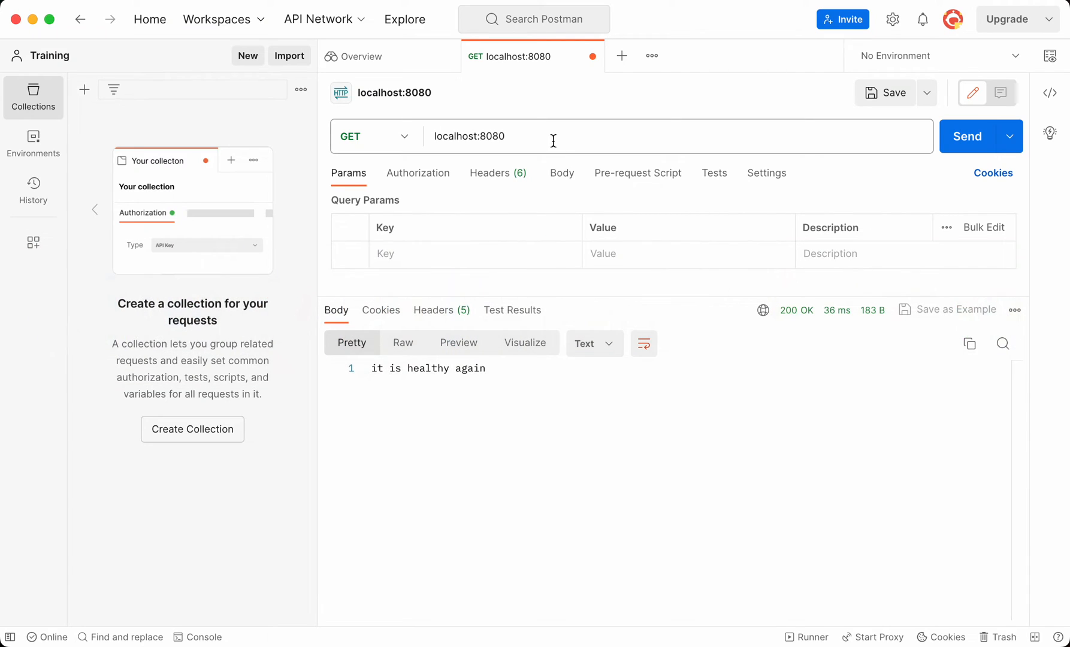
Send the GET request to localhost:8080 and receive 200 OK with 'it is healthy again'
{"action": "left_click", "coordinate": [539, 135]}
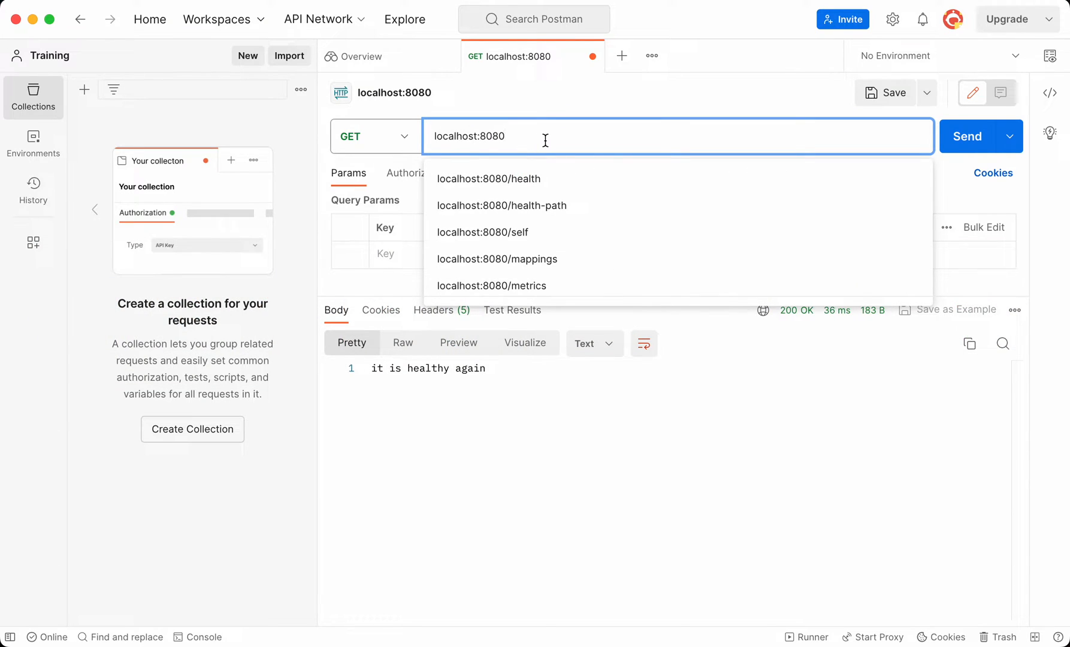
{"action": "left_click", "coordinate": [965, 135]}
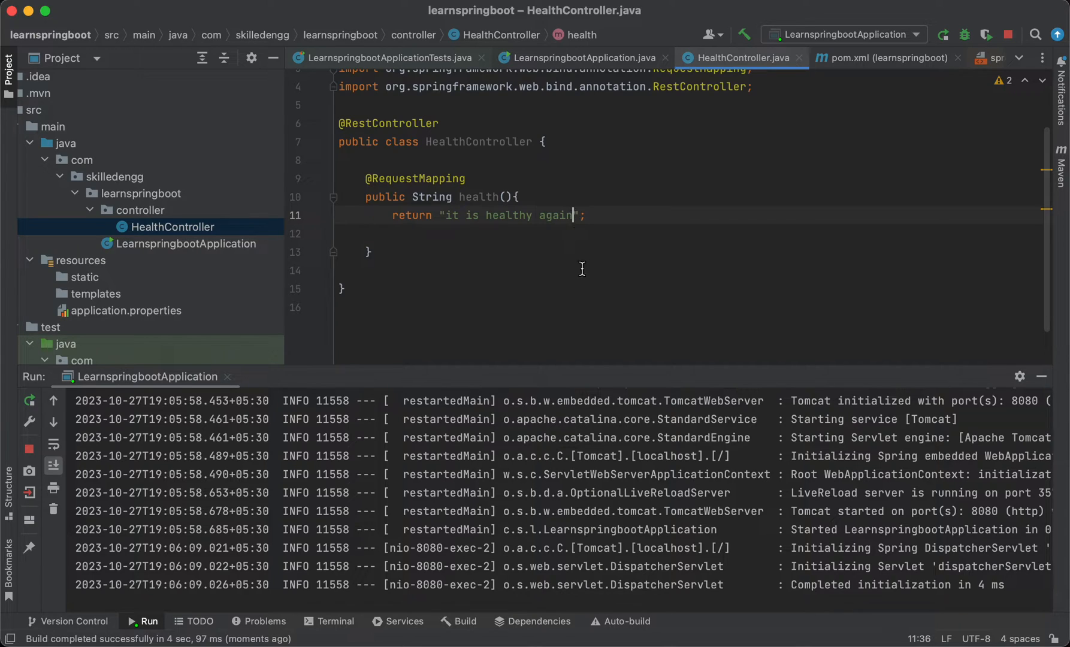
{"action": "key", "text": "Backspace"}
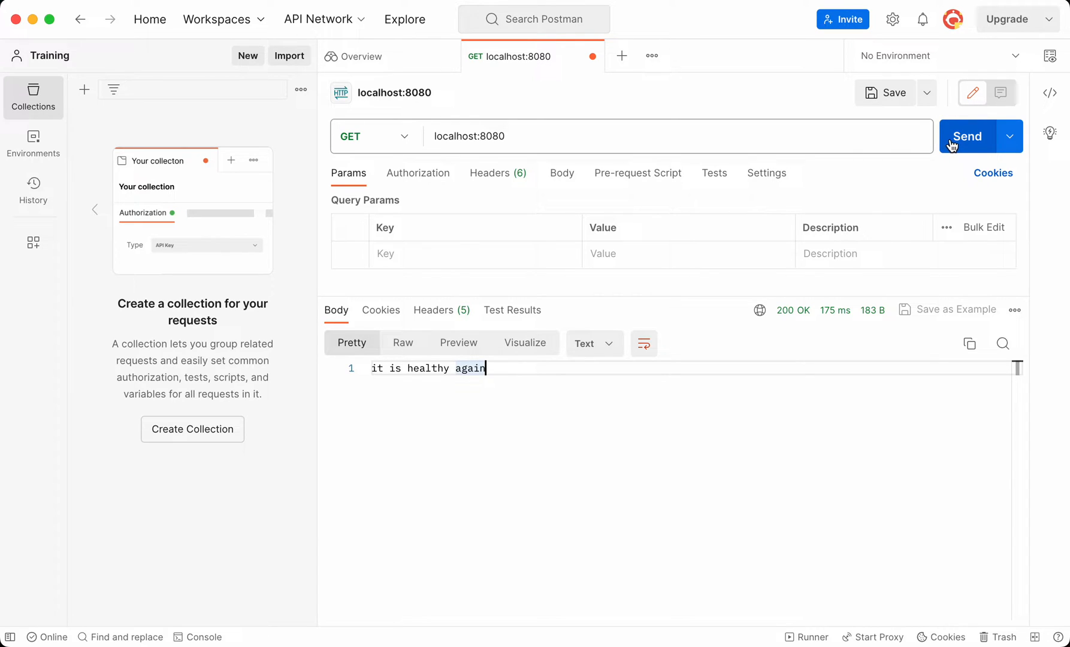
Resend the localhost:8080 request and highlight 'healthy again' in the 200 OK response body
{"action": "left_click", "coordinate": [965, 136]}
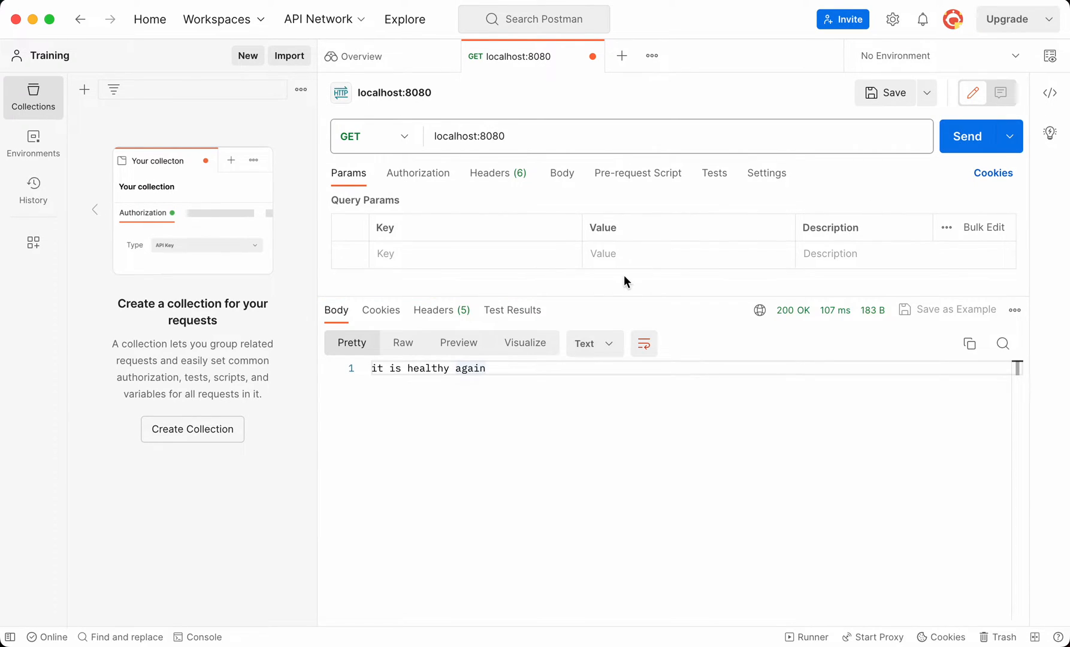
{"action": "left_click", "coordinate": [484, 369]}
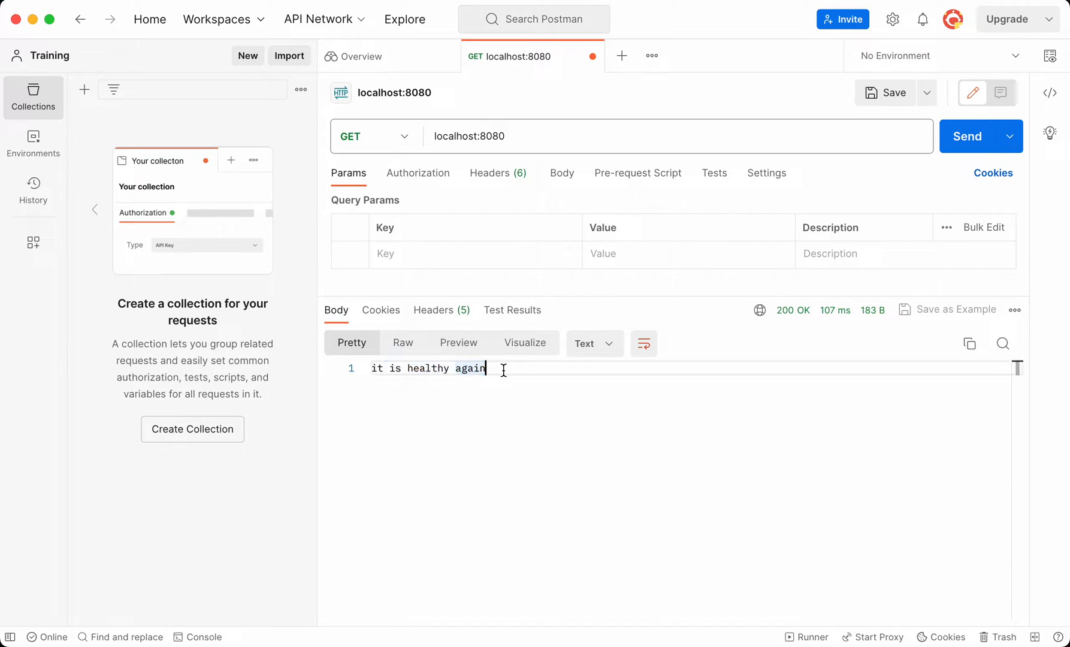
{"action": "left_click_drag", "start_coordinate": [422, 368], "coordinate": [484, 369]}
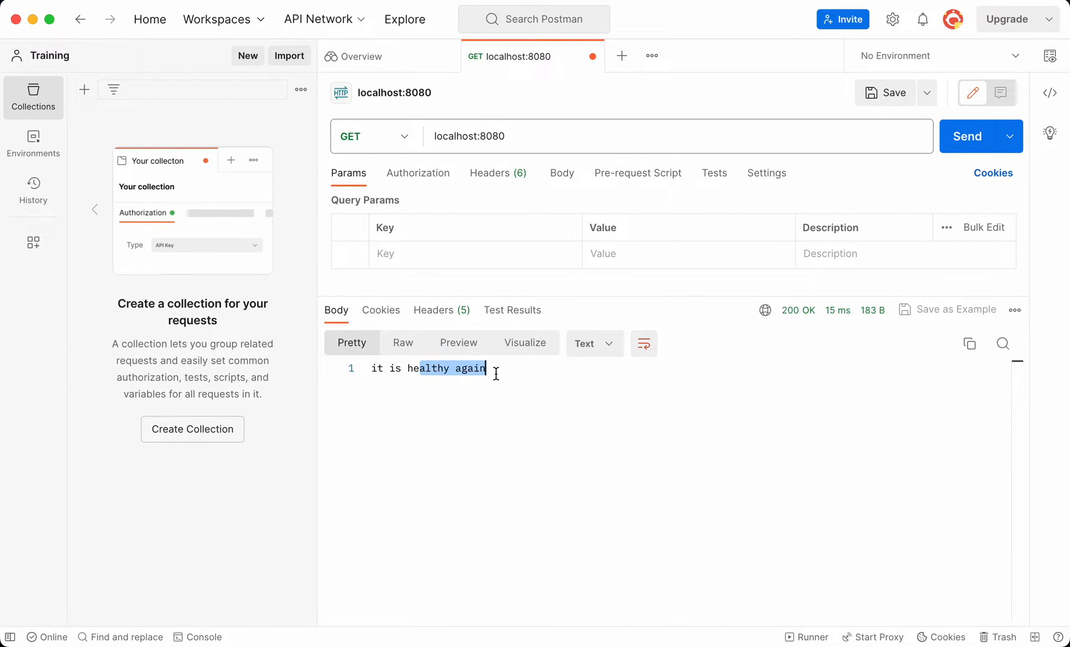
{"action": "left_click", "coordinate": [448, 385]}
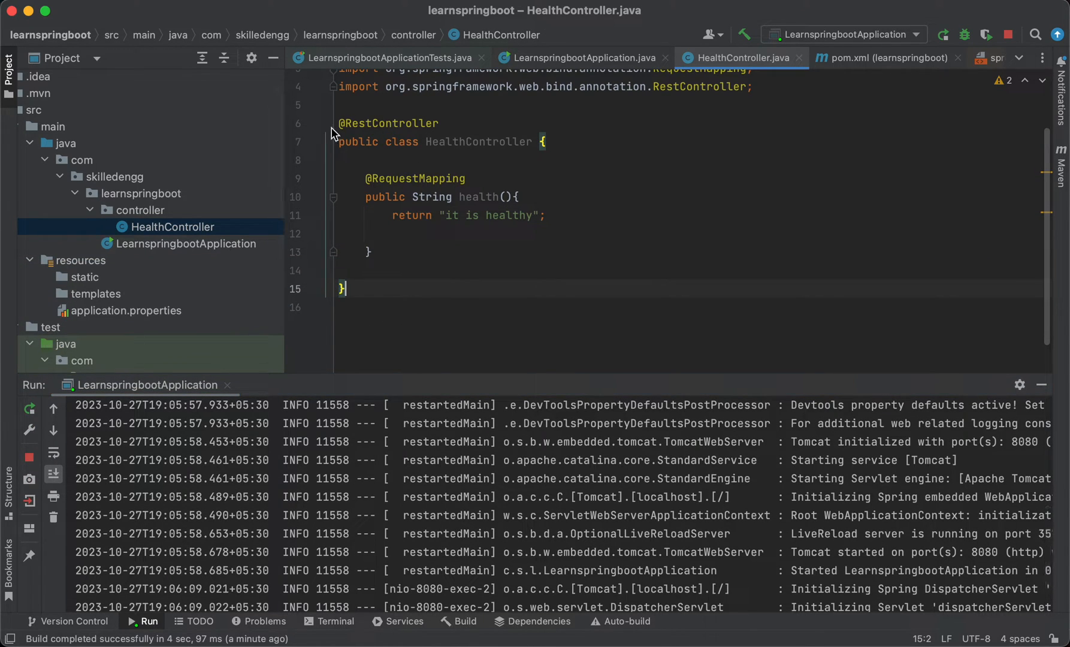
In Advanced Settings, tick 'Allow auto-make to start even if developed application is currently running'
{"action": "left_click", "coordinate": [9, 9]}
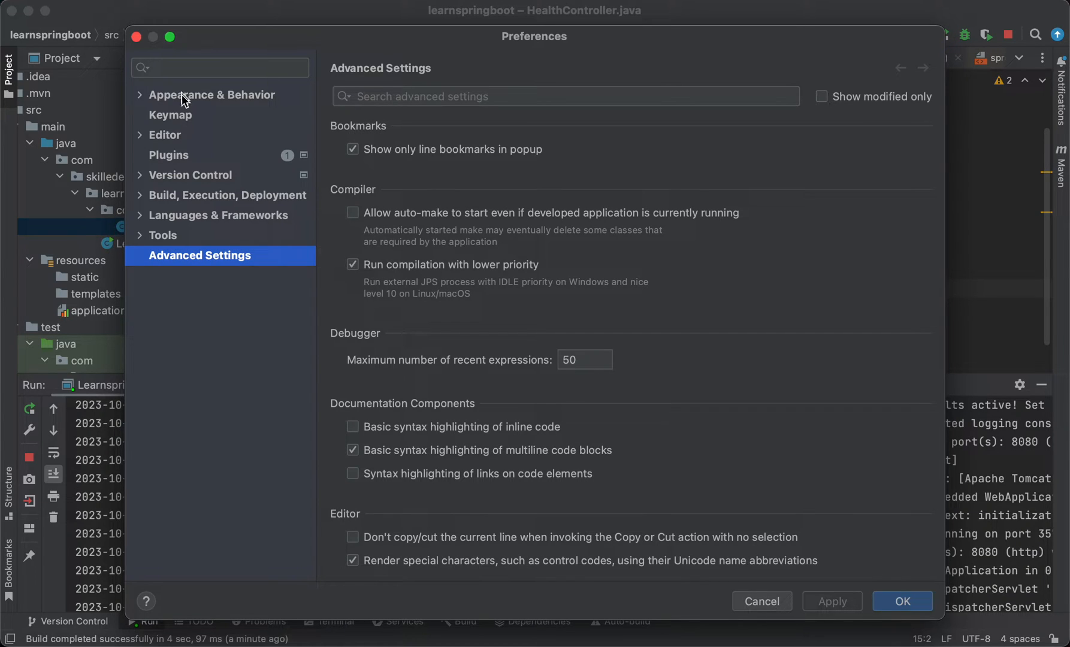
{"action": "mouse_move", "coordinate": [181, 263]}
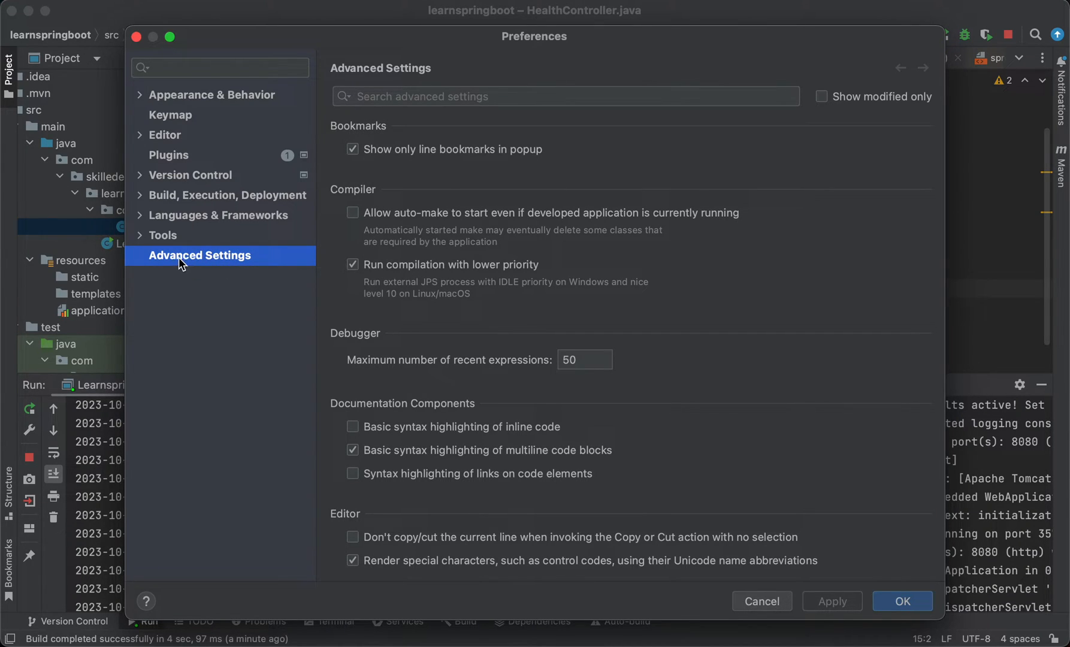
{"action": "mouse_move", "coordinate": [390, 219]}
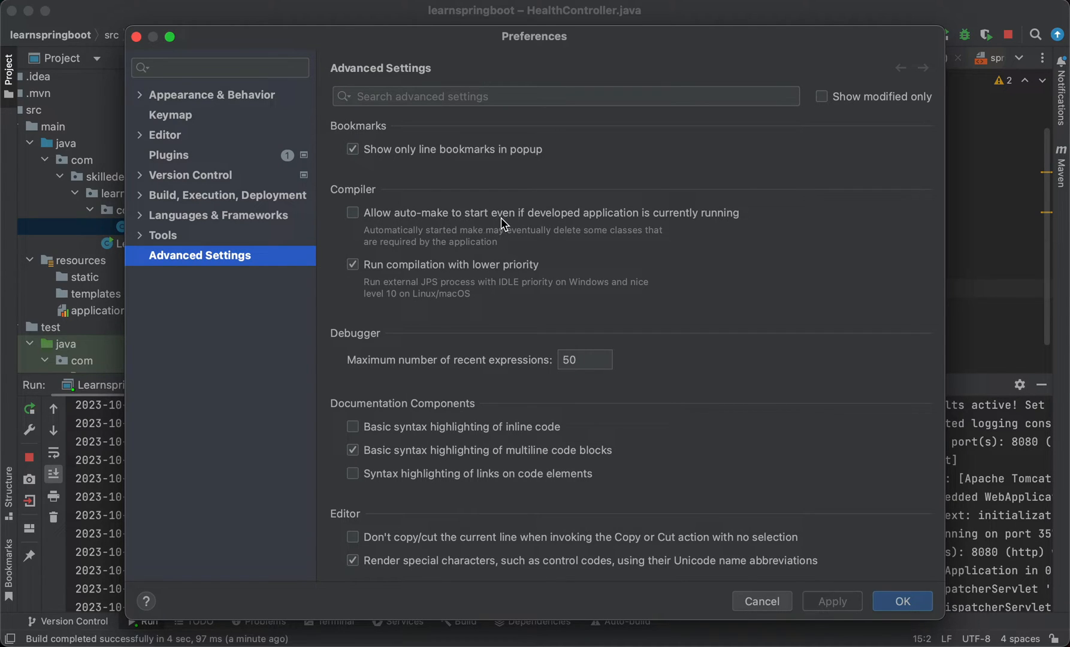
{"action": "left_click", "coordinate": [353, 212]}
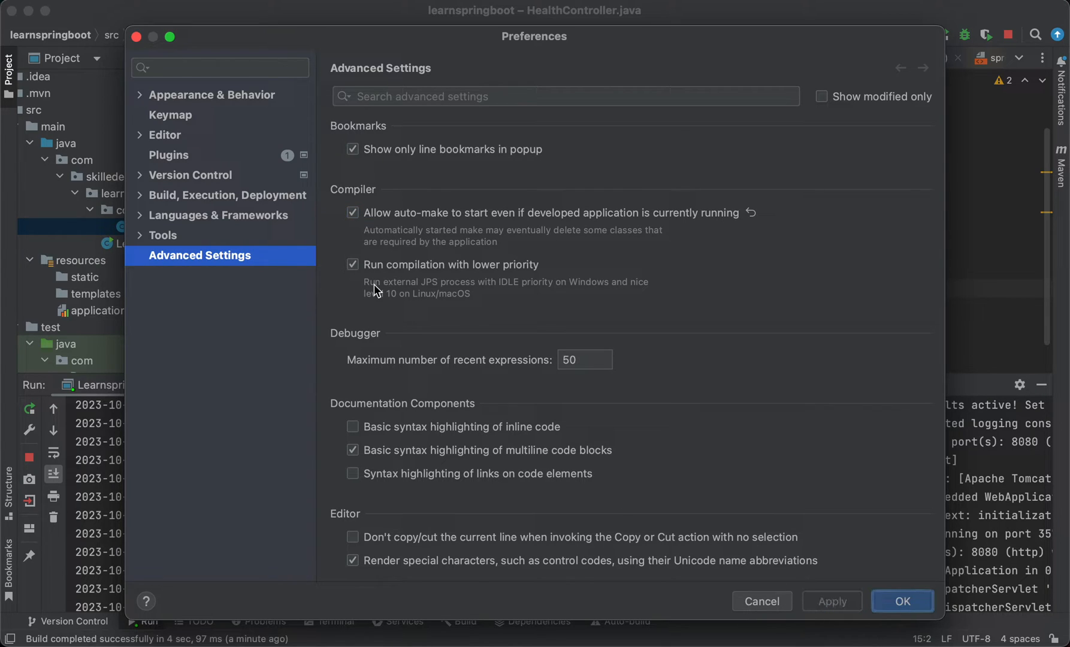
{"action": "mouse_move", "coordinate": [146, 137]}
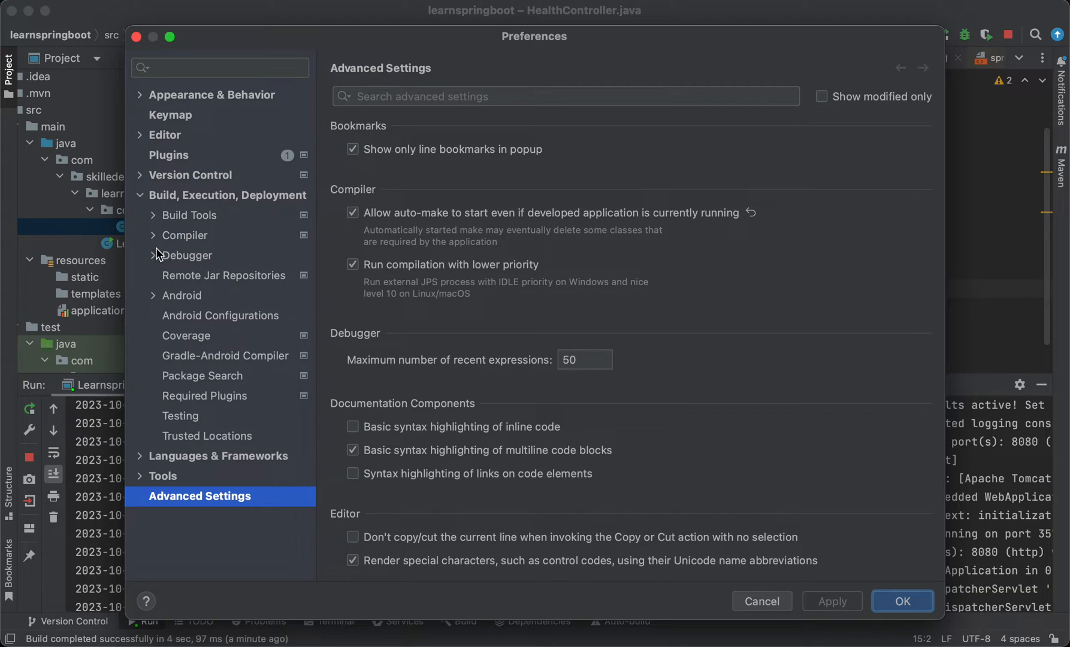
In Compiler settings, enable 'Build project automatically' and save the preferences with OK
{"action": "left_click", "coordinate": [186, 234]}
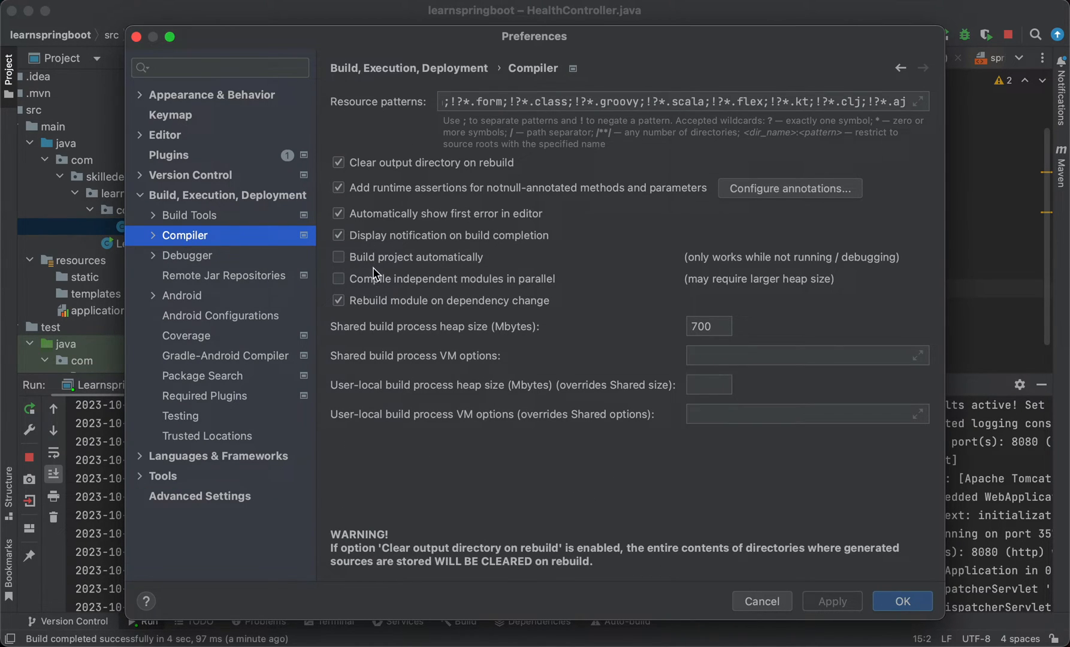
{"action": "mouse_move", "coordinate": [463, 271]}
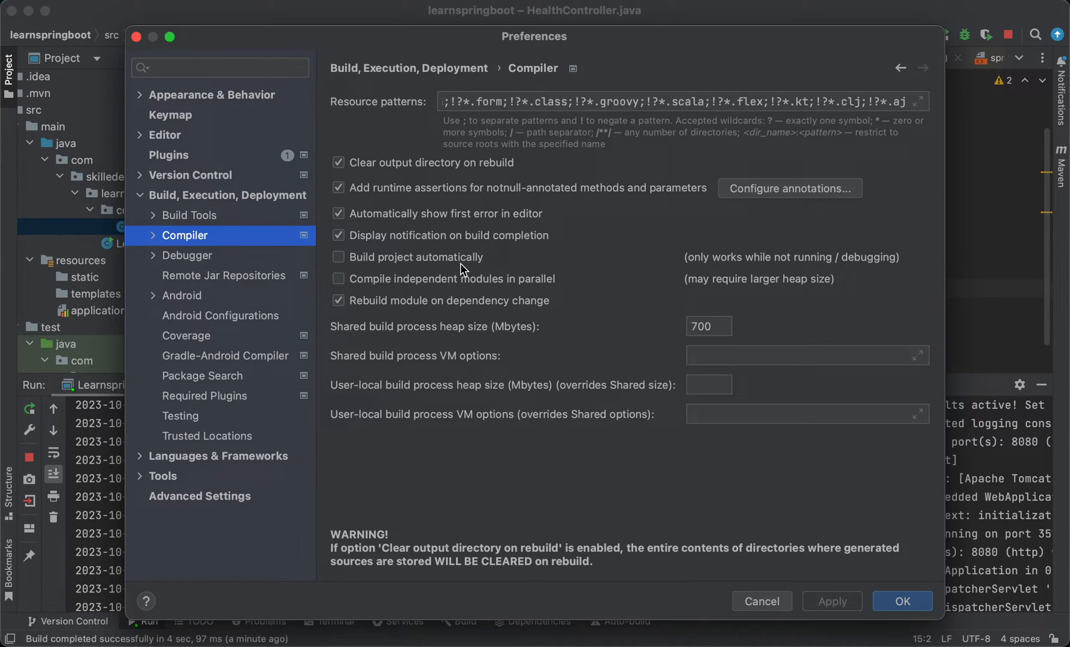
{"action": "left_click", "coordinate": [338, 256]}
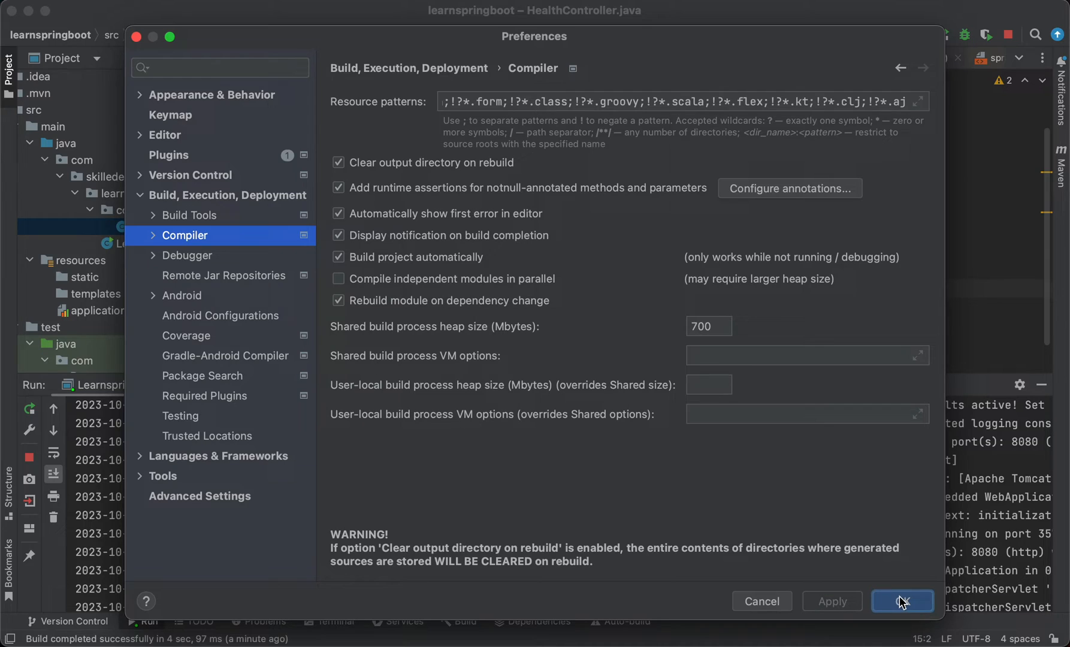
{"action": "left_click", "coordinate": [902, 601]}
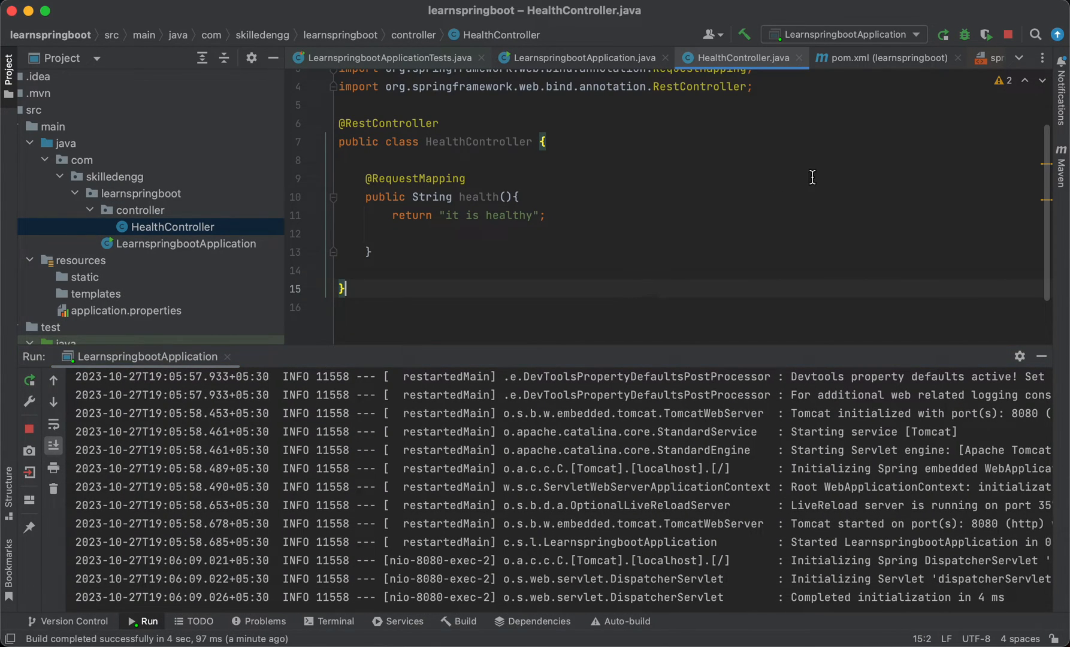
{"action": "mouse_move", "coordinate": [944, 34]}
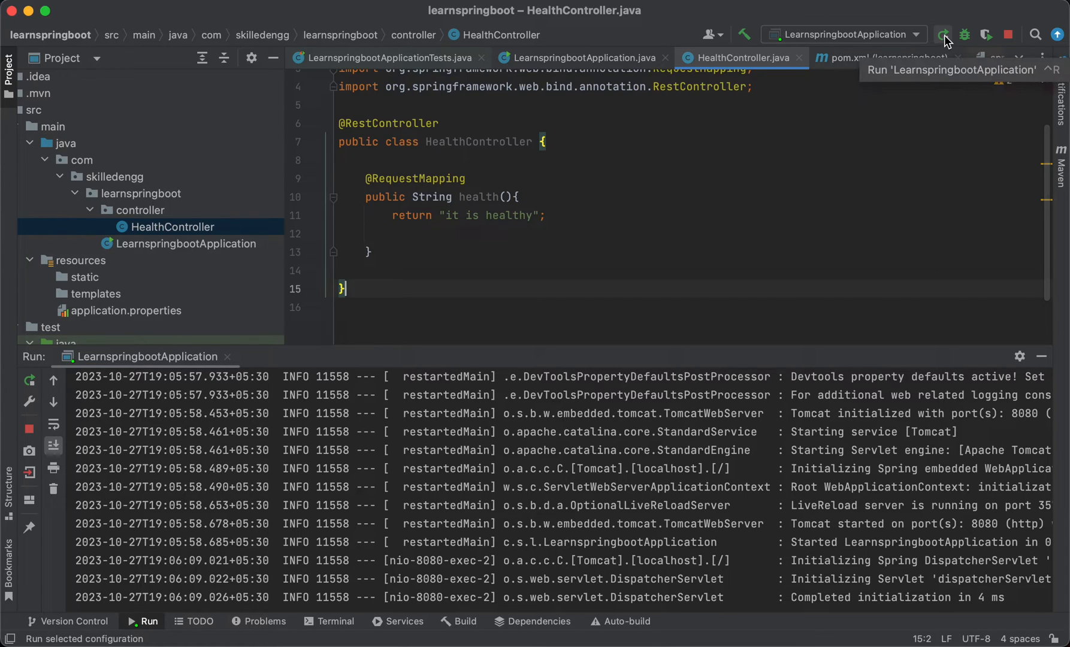
Rerun LearnspringbootApplication, choosing Stop and Rerun so Tomcat restarts on port 8080
{"action": "left_click", "coordinate": [944, 35]}
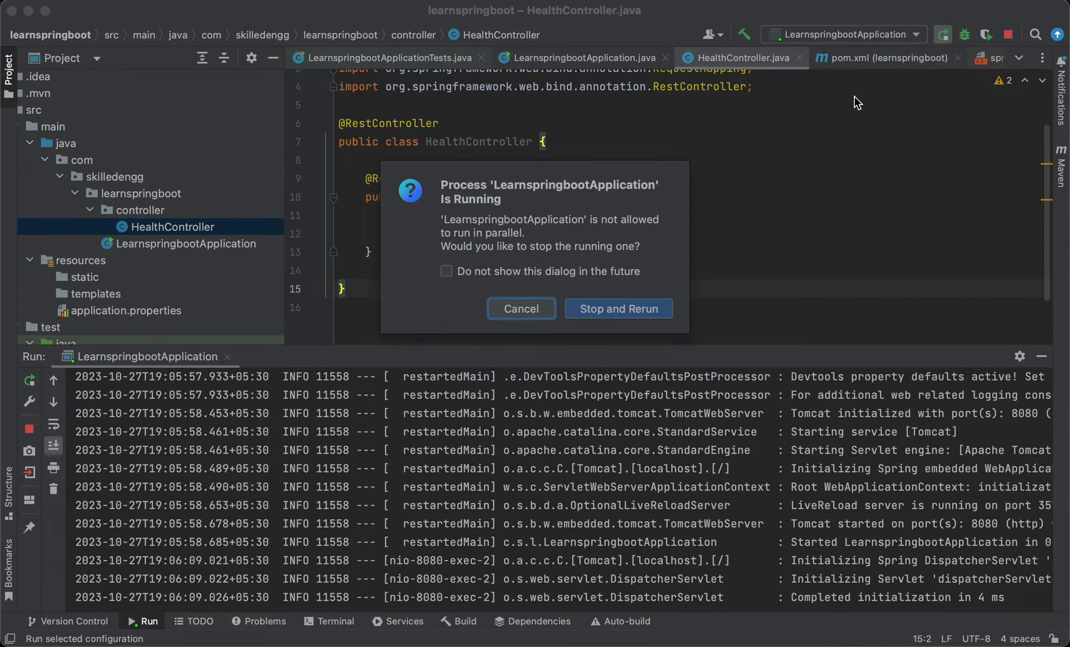
{"action": "left_click", "coordinate": [617, 308]}
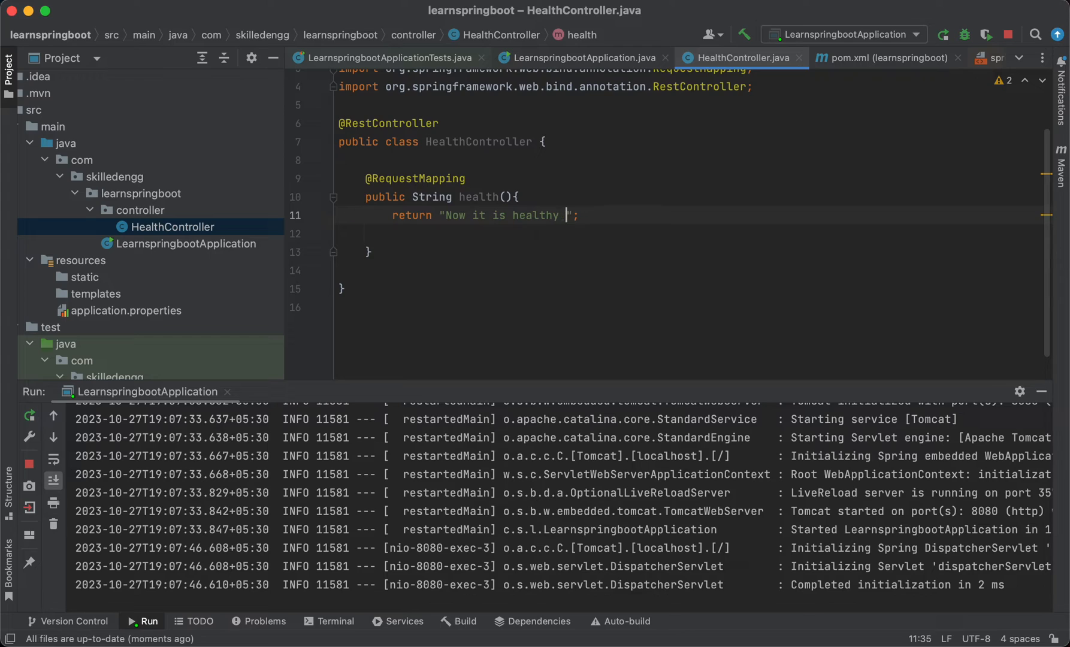
Finish the health() return string as 'Now it is healthy again!' so DevTools restarts the app
{"action": "type", "text": "again"}
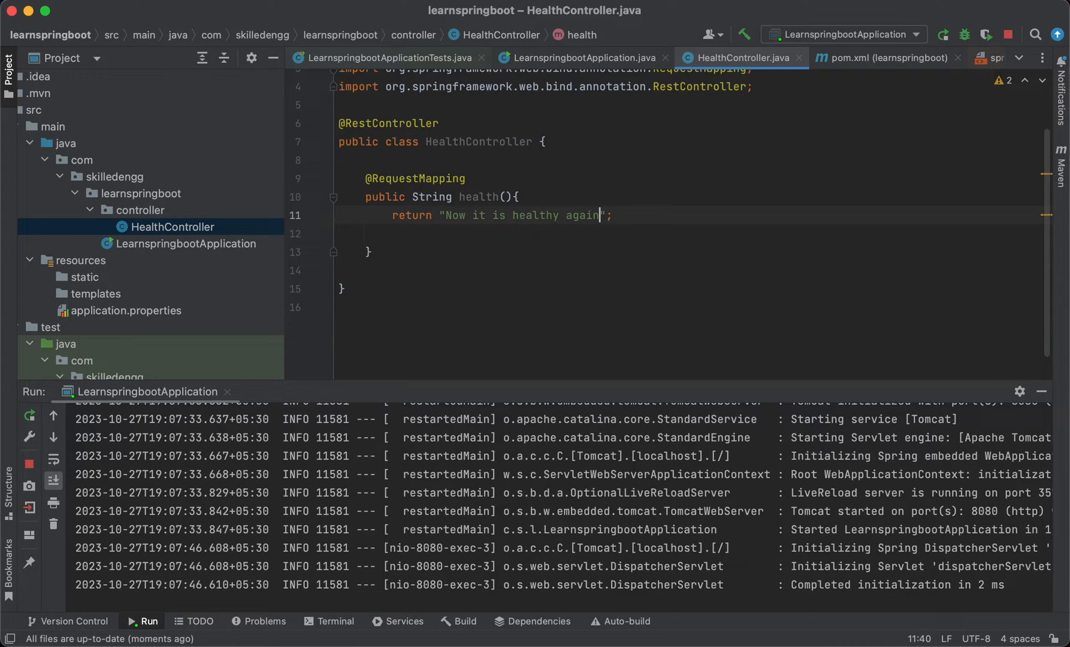
{"action": "type", "text": "!"}
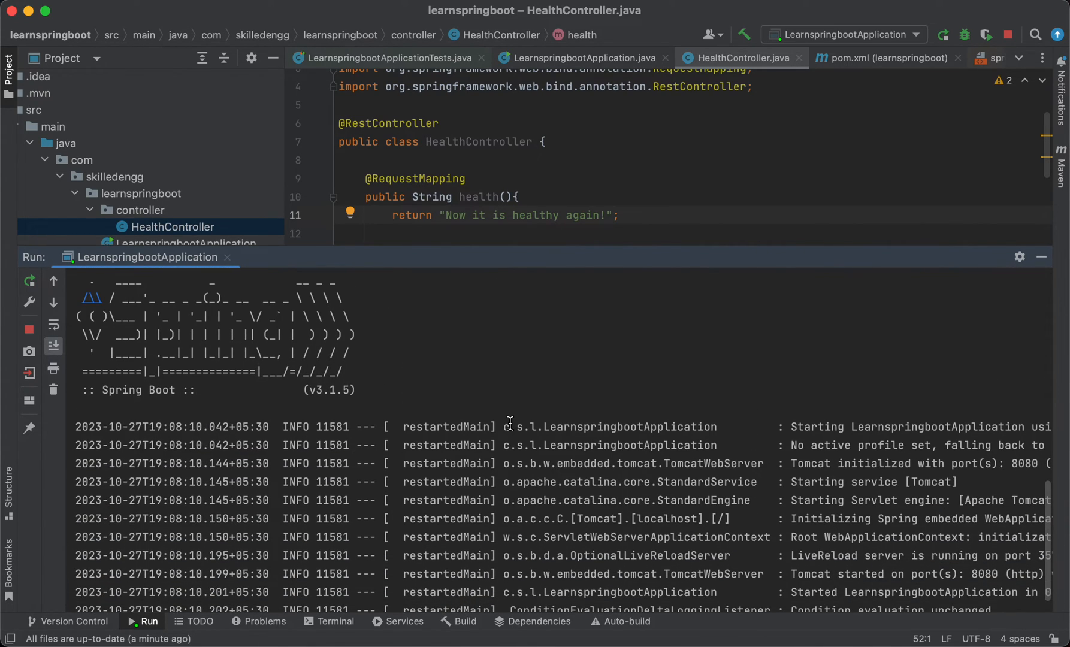
{"action": "mouse_move", "coordinate": [516, 399]}
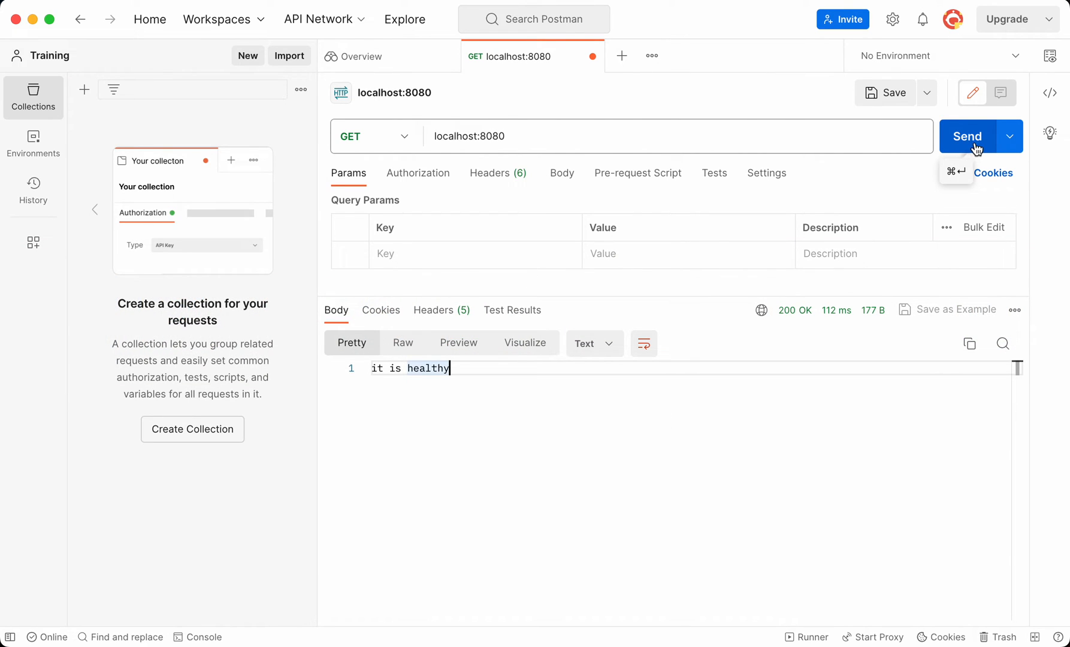
Resend the localhost:8080 GET request and receive a 200 OK health response
{"action": "left_click", "coordinate": [967, 136]}
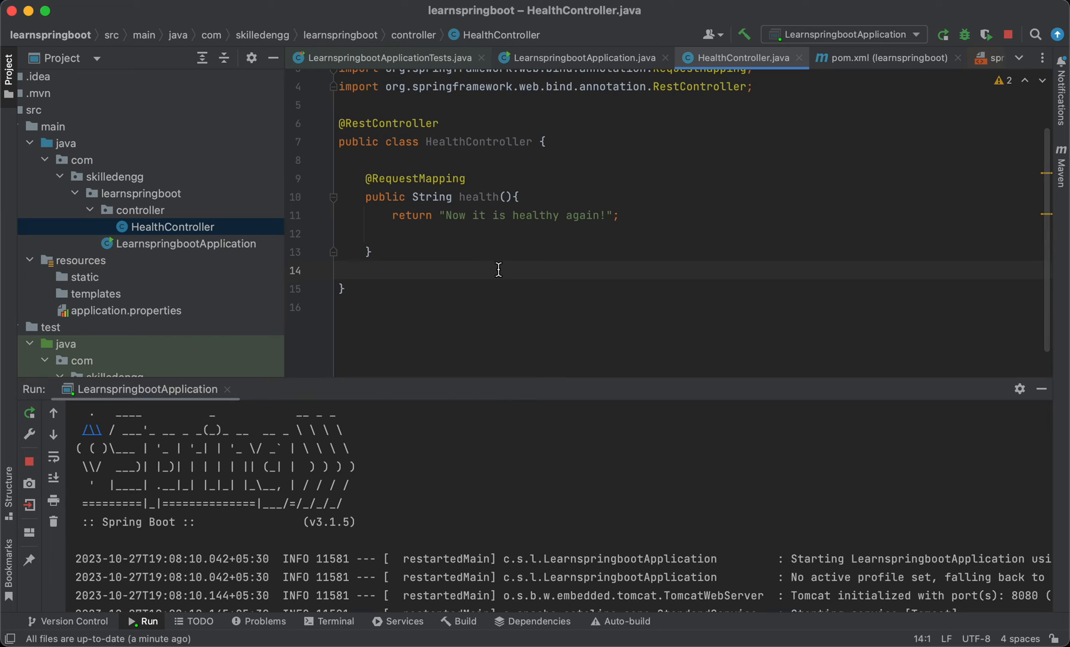
{"action": "mouse_move", "coordinate": [613, 193]}
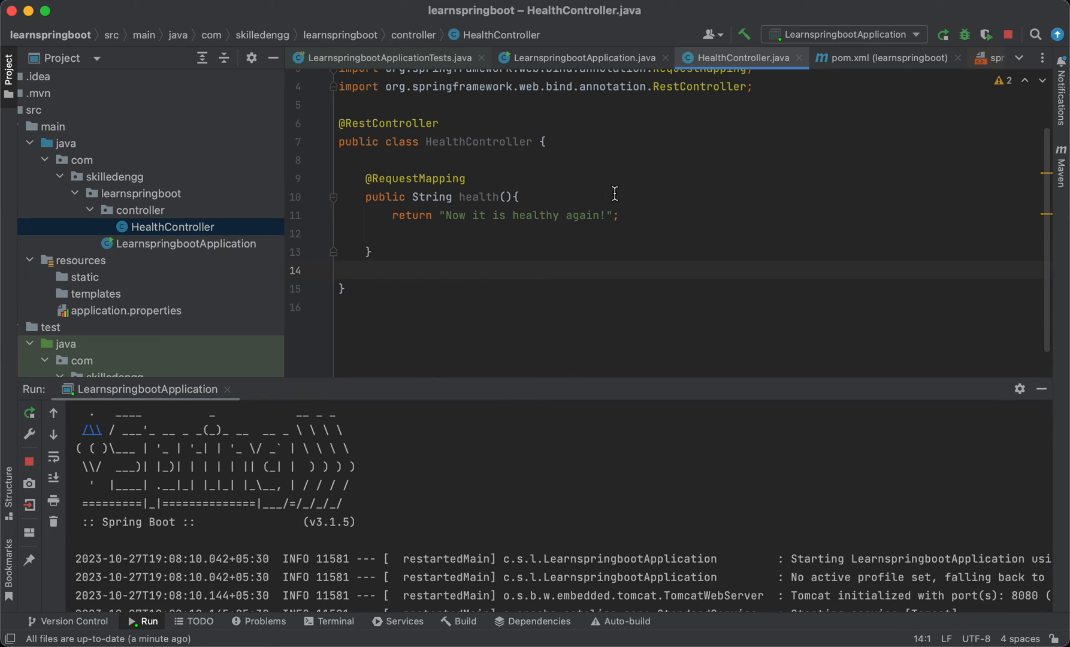
{"action": "mouse_move", "coordinate": [434, 196]}
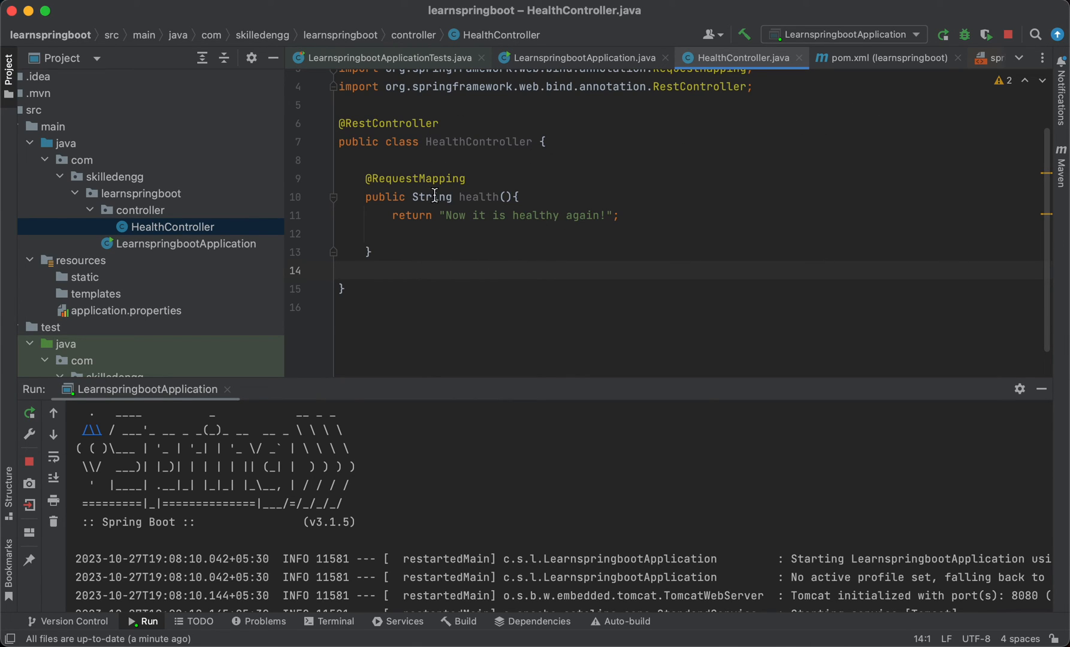